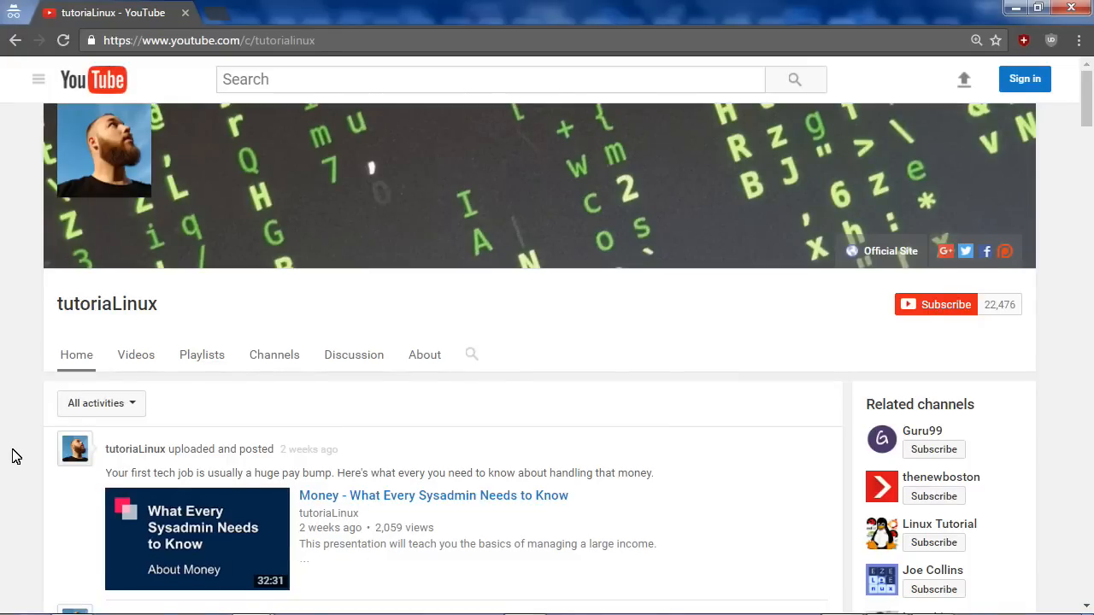
Scroll the tutorialLinux Home feed down to older uploads like the sysadmin book review.
scroll(down, 3)
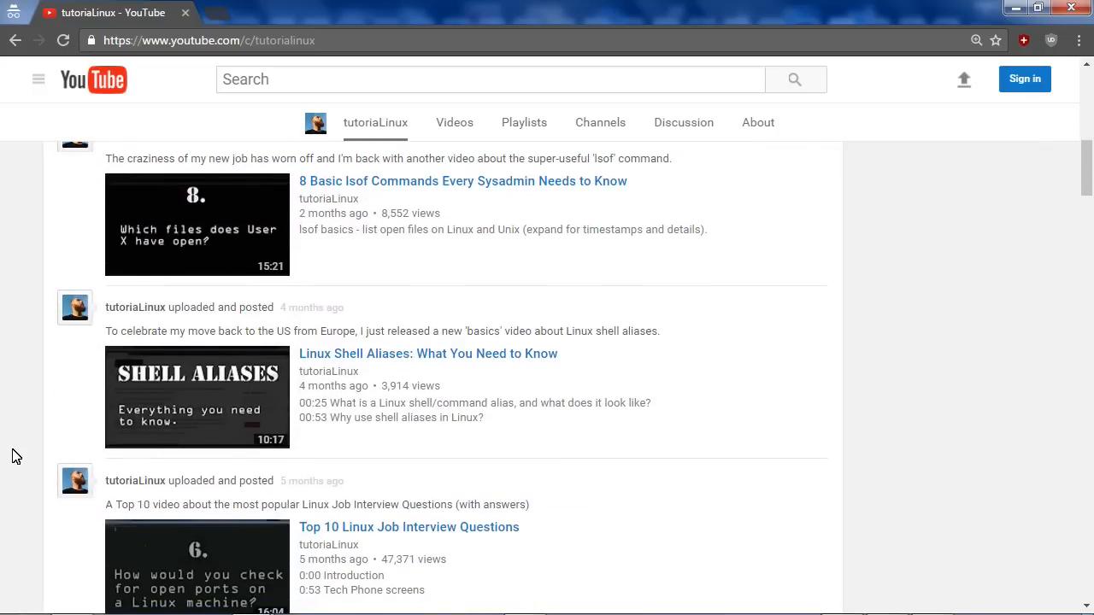
scroll(down, 3)
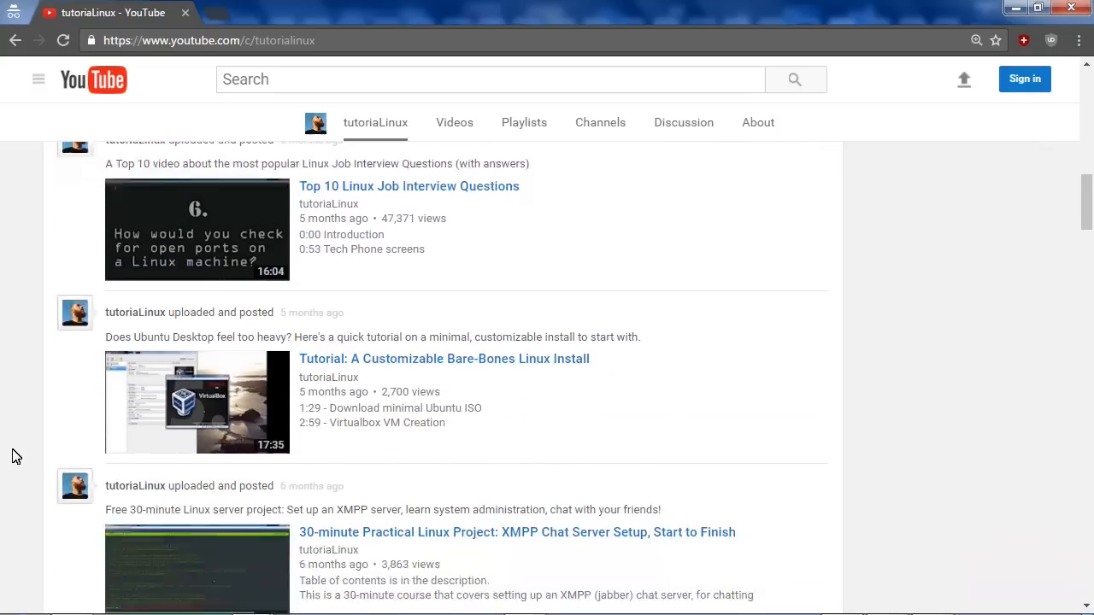
scroll(down, 3)
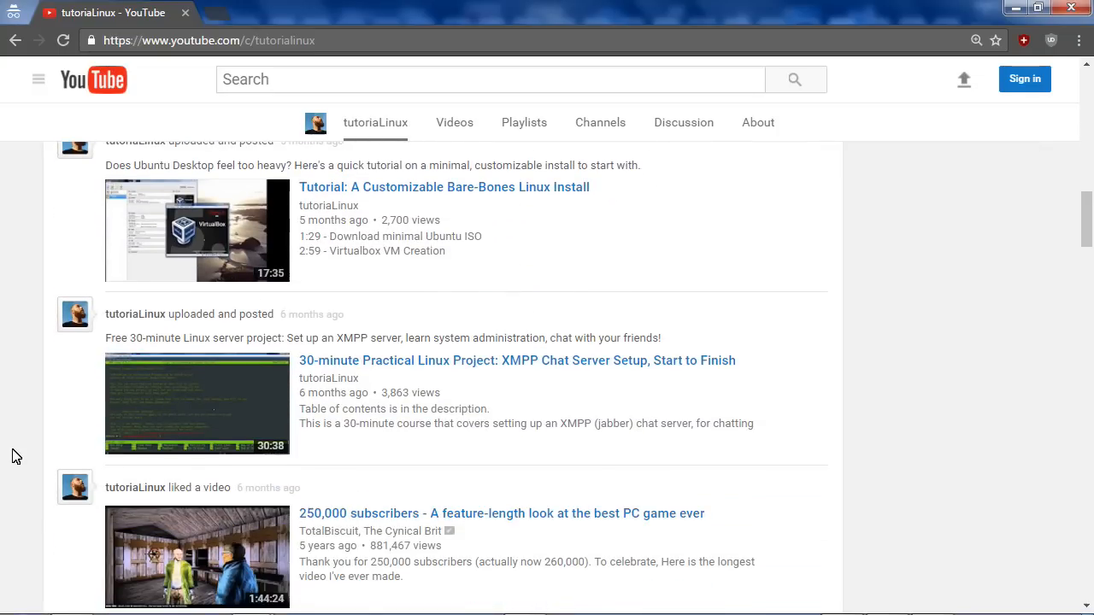
scroll(down, 3)
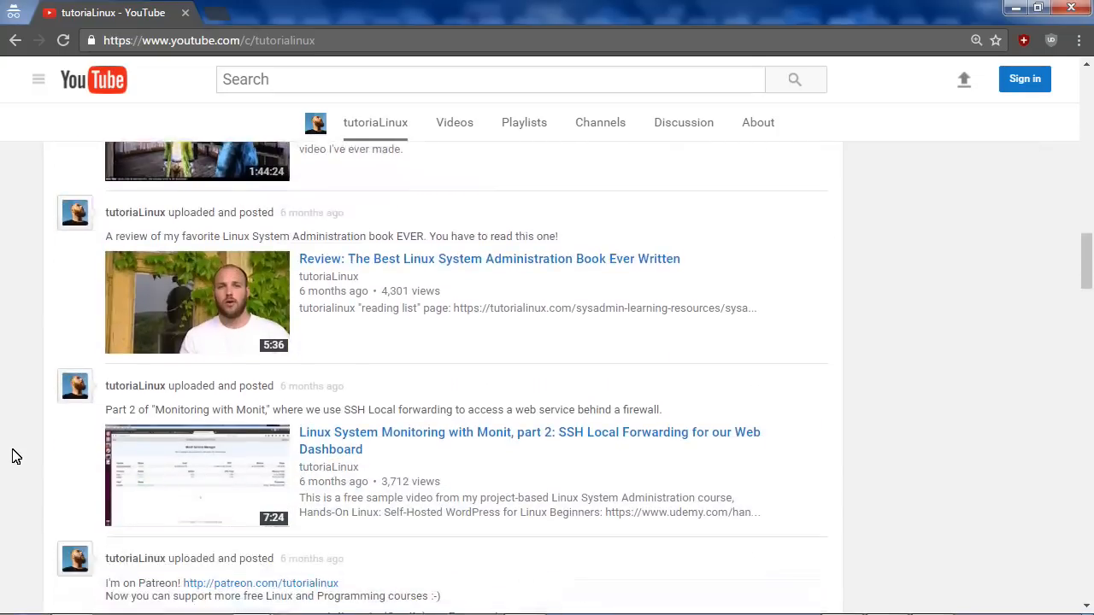
scroll(down, 3)
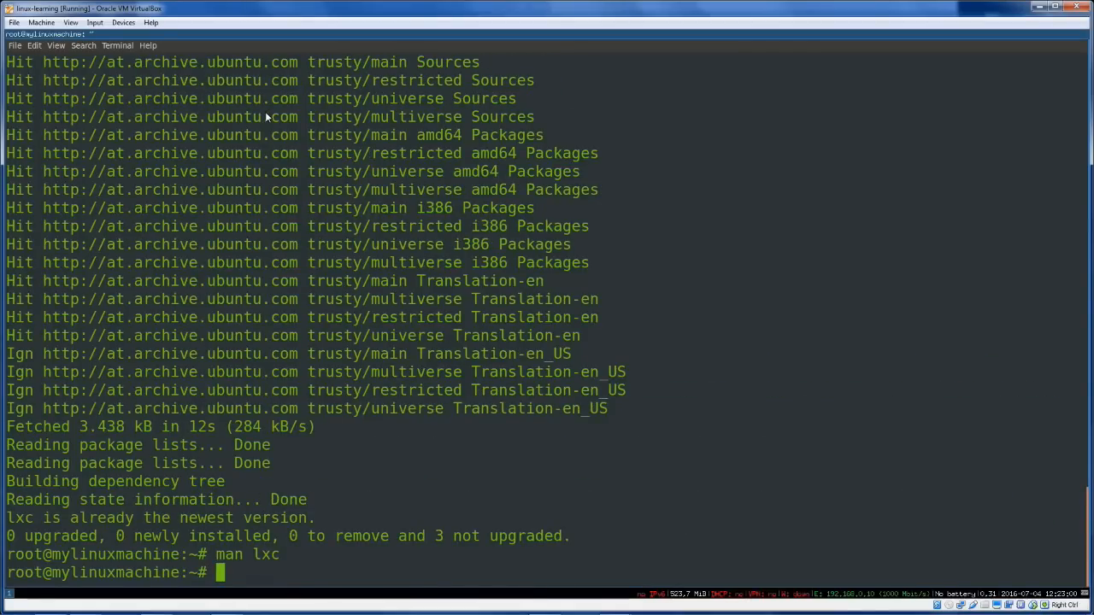
Create a new Ubuntu LXC container named db1 with lxc-create -t ubuntu.
text(lxc-destr)
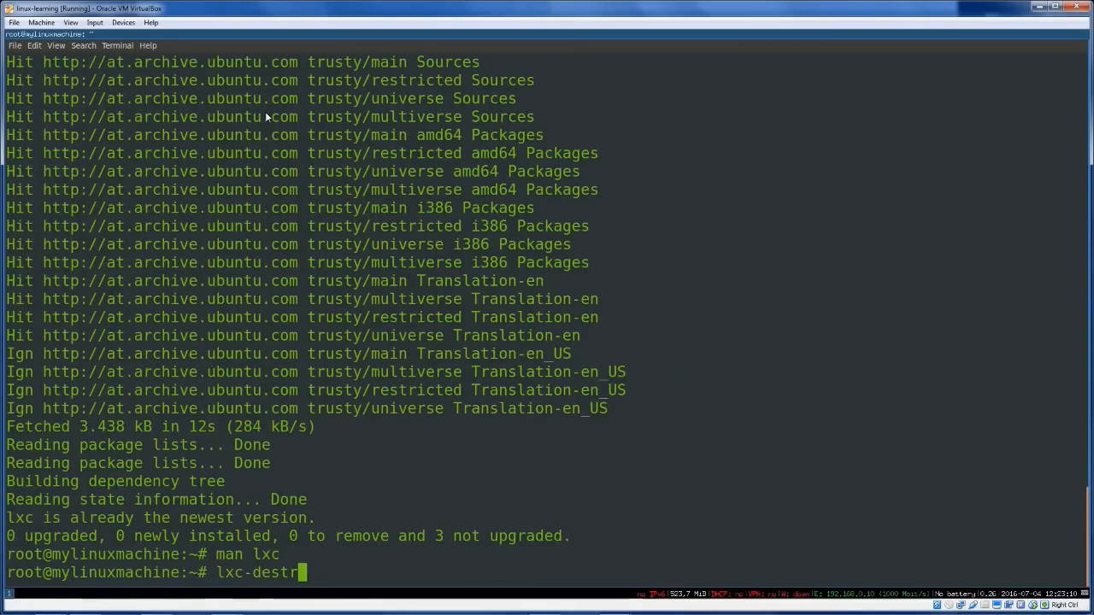
key(BackSpace)
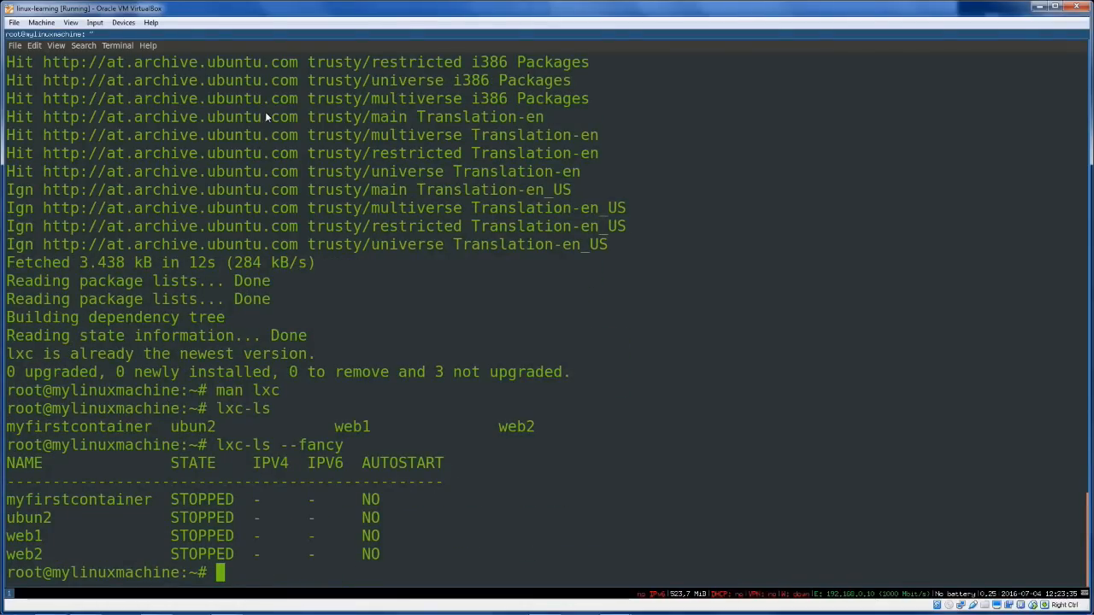
text(lxc-create -t ubuntu -n db1)
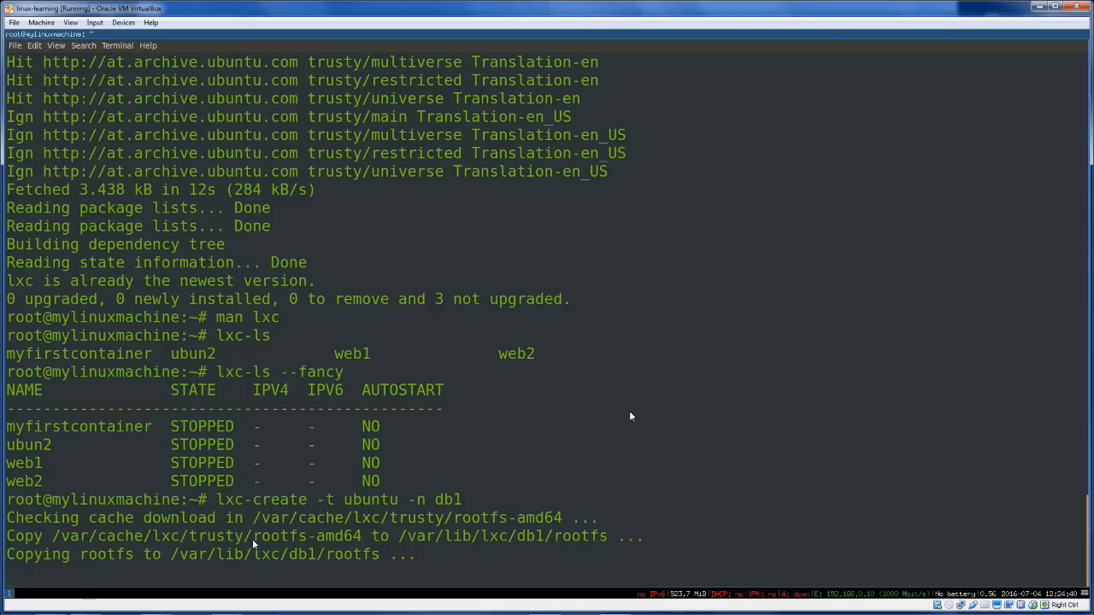
double_click(273, 536)
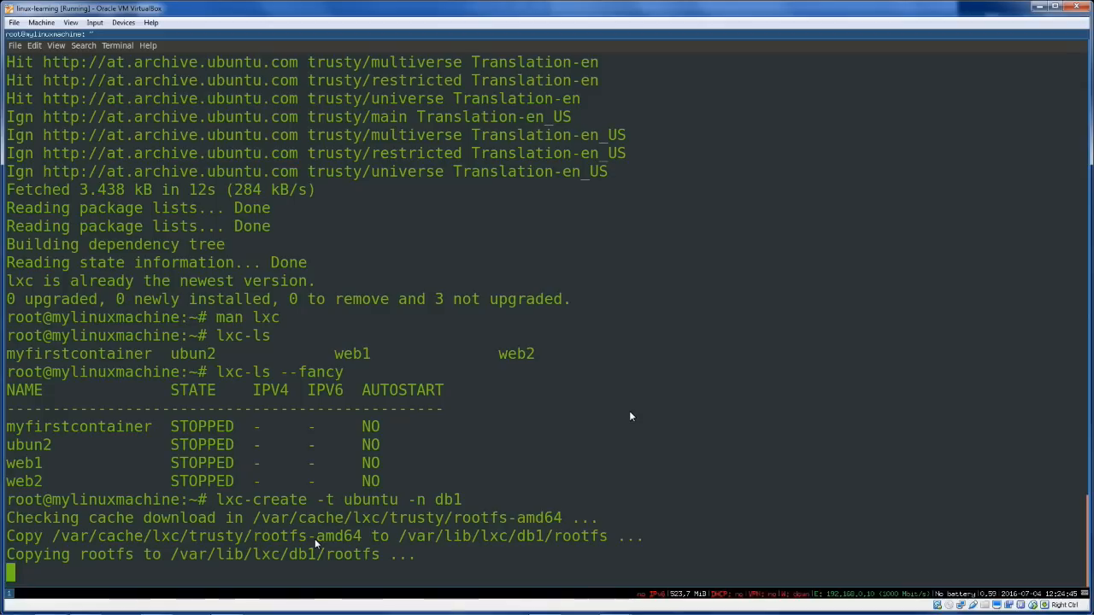
mouse_move(654, 513)
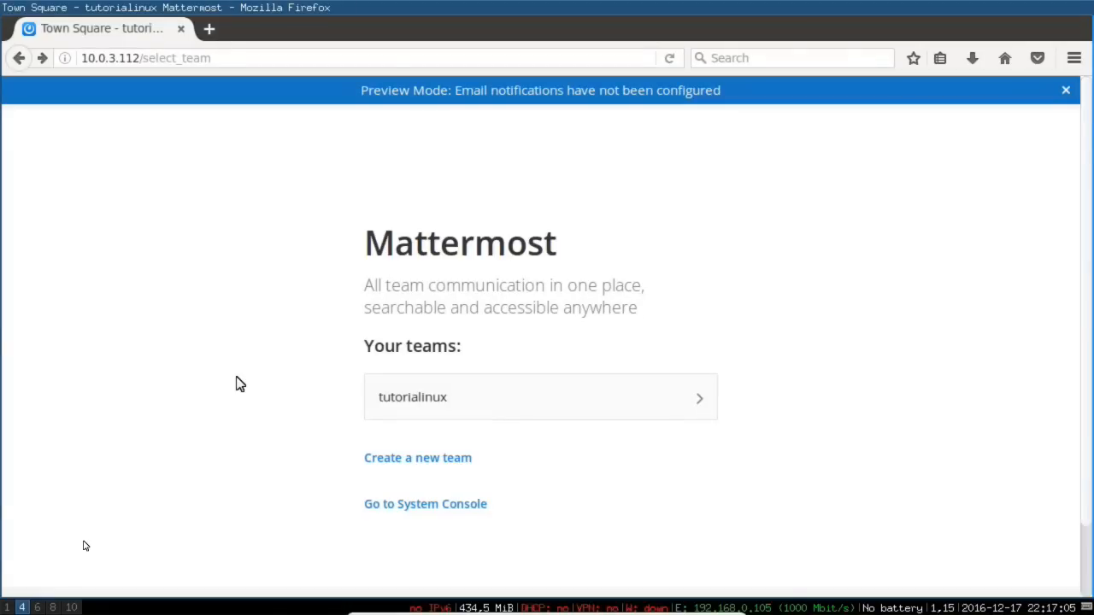
Select the tutorialinux team on Mattermost's team selection page.
click(540, 397)
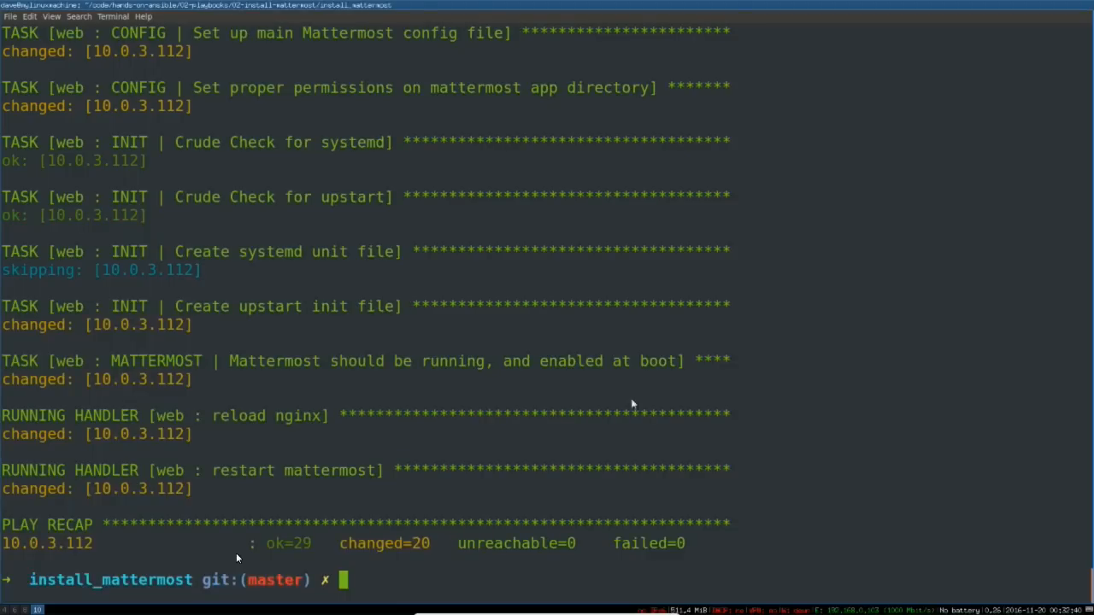
Review the install_mattermost PLAY RECAP on 10.0.3.112: 29 ok, 20 changed, 0 failed.
double_click(145, 269)
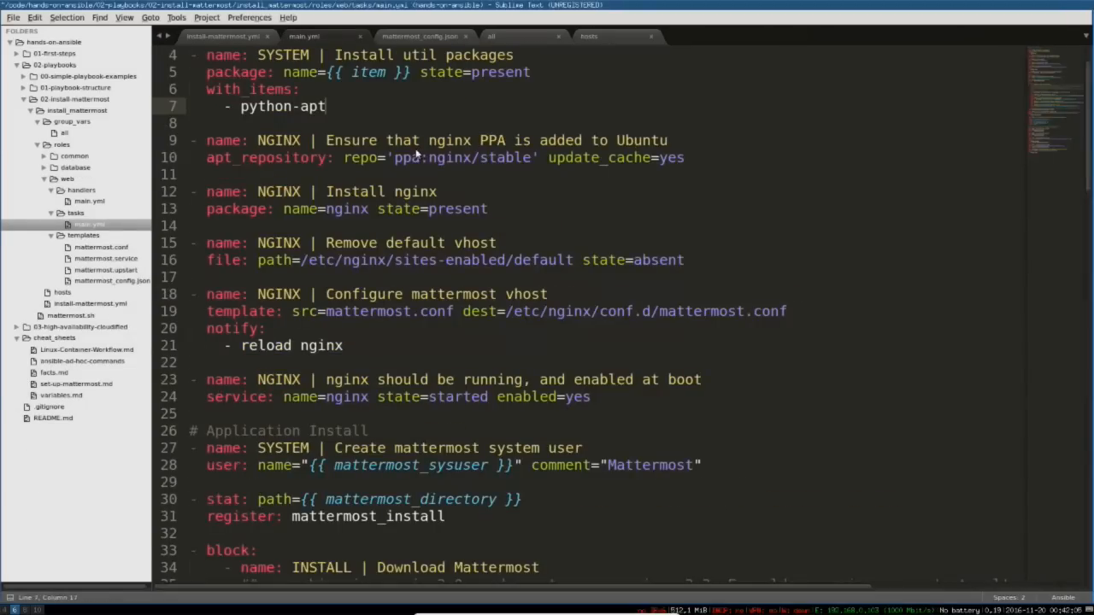
double_click(568, 158)
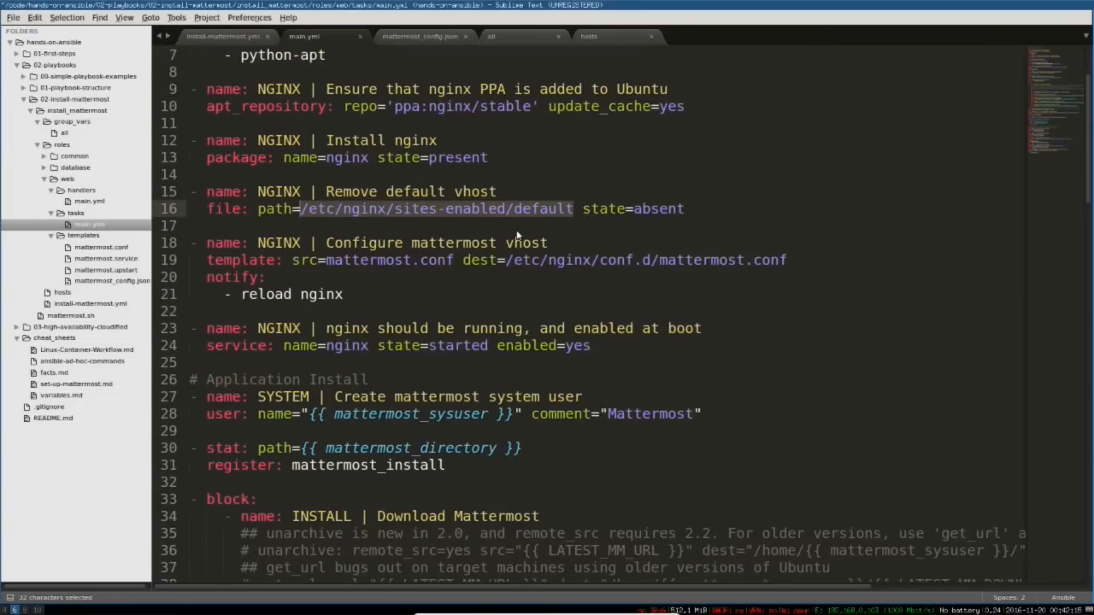
scroll(down, 3)
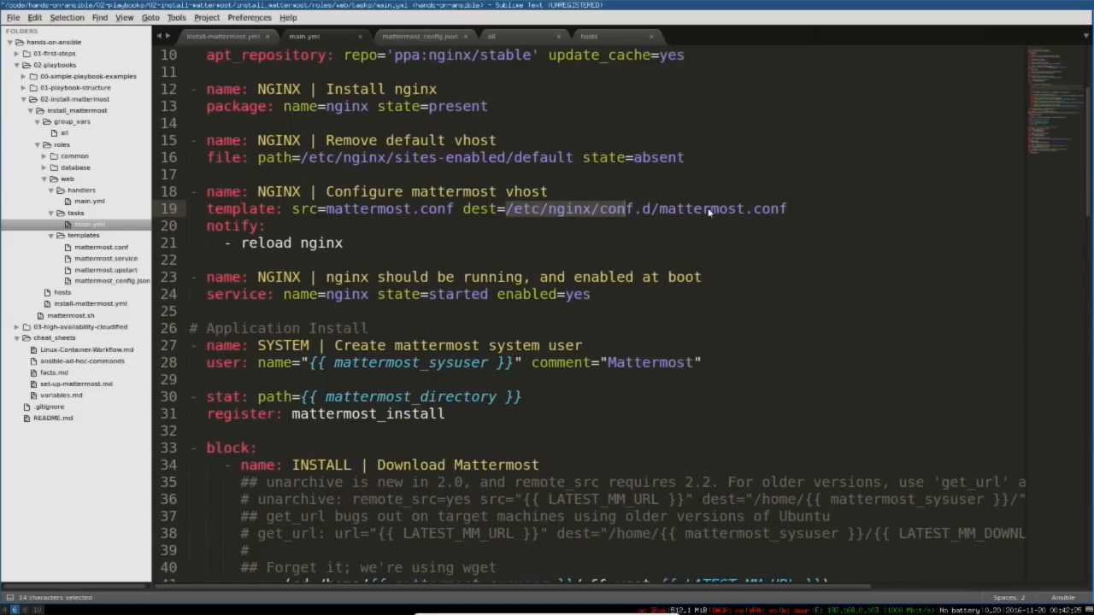
click(344, 243)
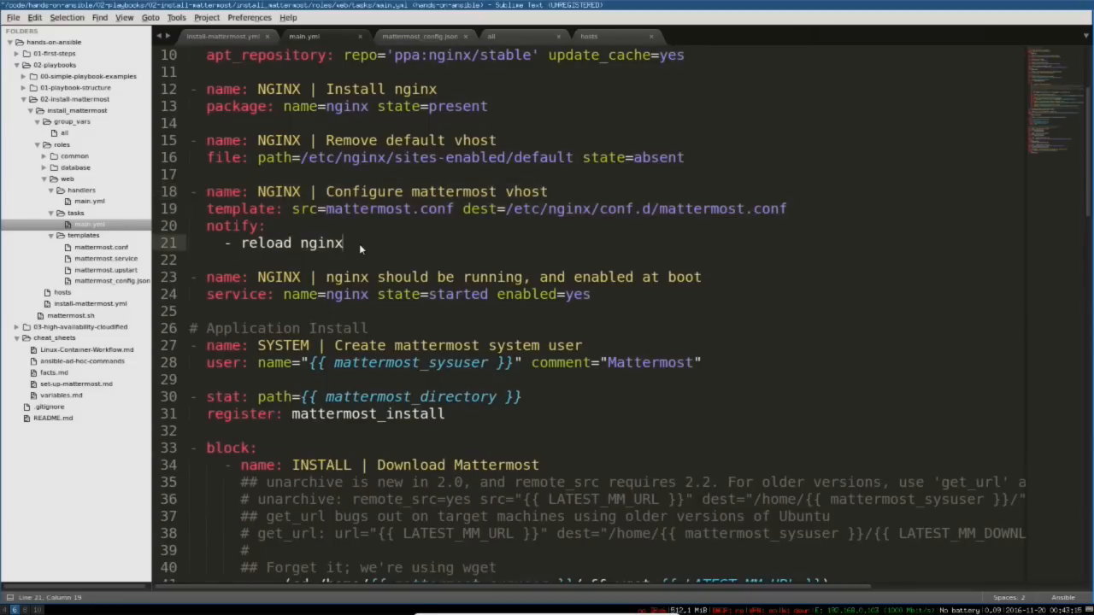
scroll(down, 3)
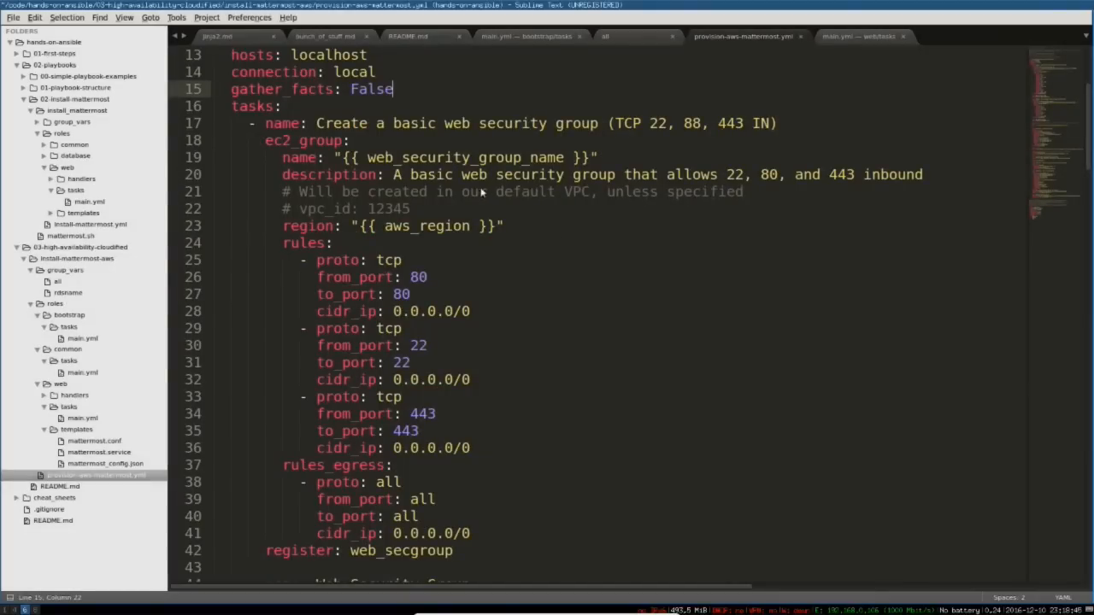
Scroll through provision-aws-mattermost.yml past the RDS, web instance and SSH-wait tasks to the webserver play.
scroll(down, 3)
text(db_engine: postgres)
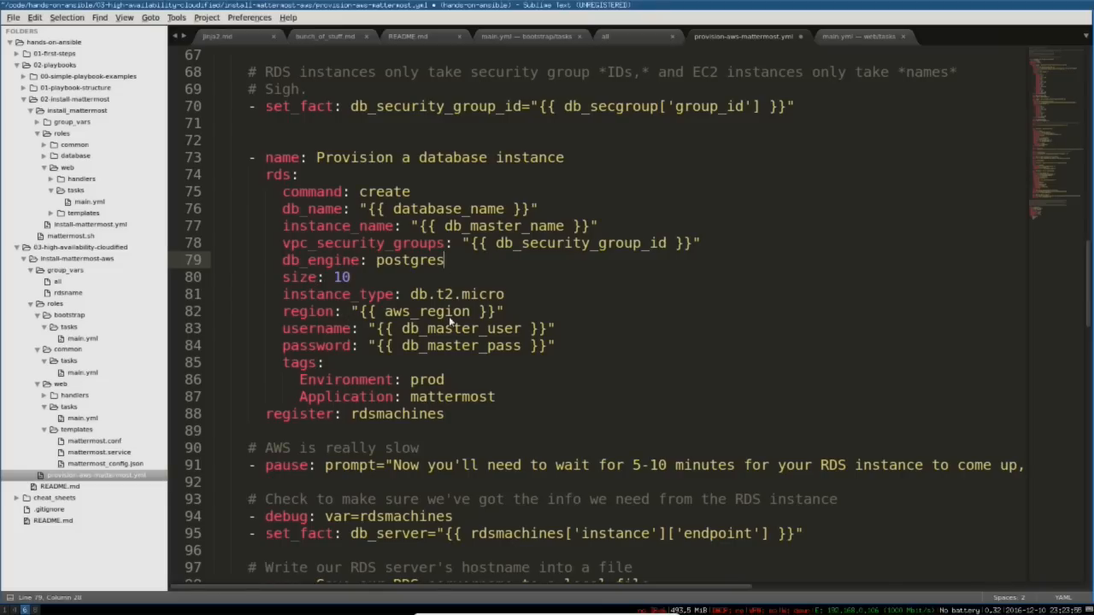
scroll(down, 3)
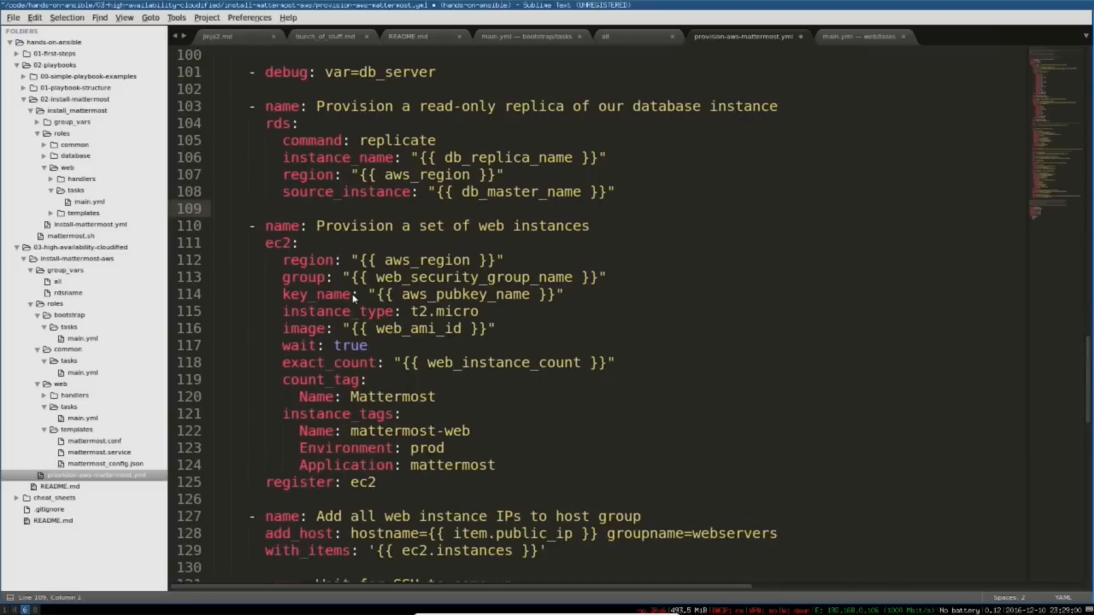
scroll(down, 3)
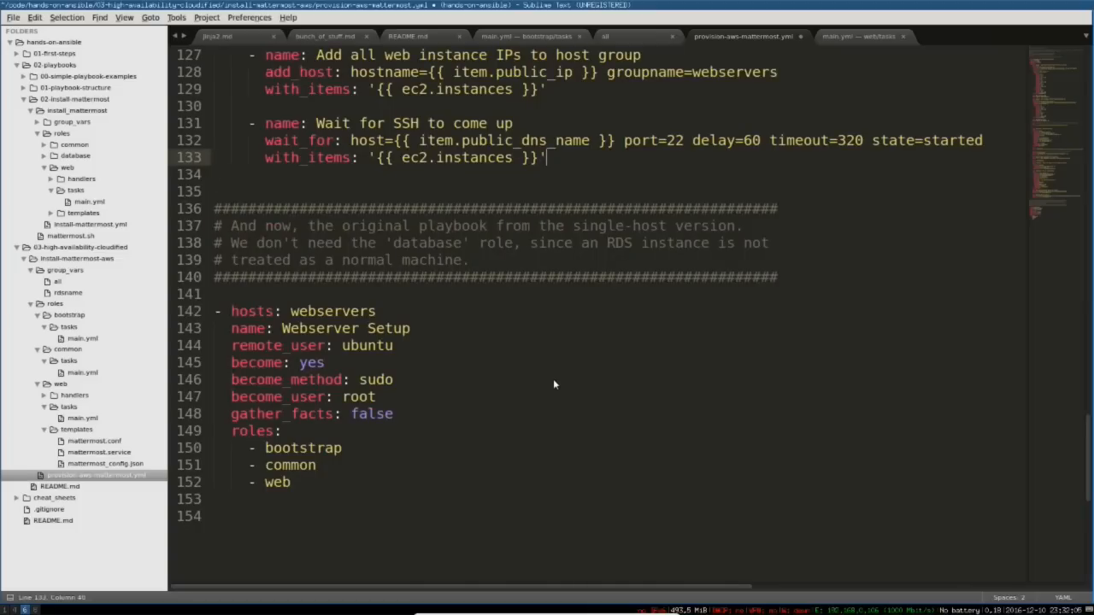
mouse_move(513, 385)
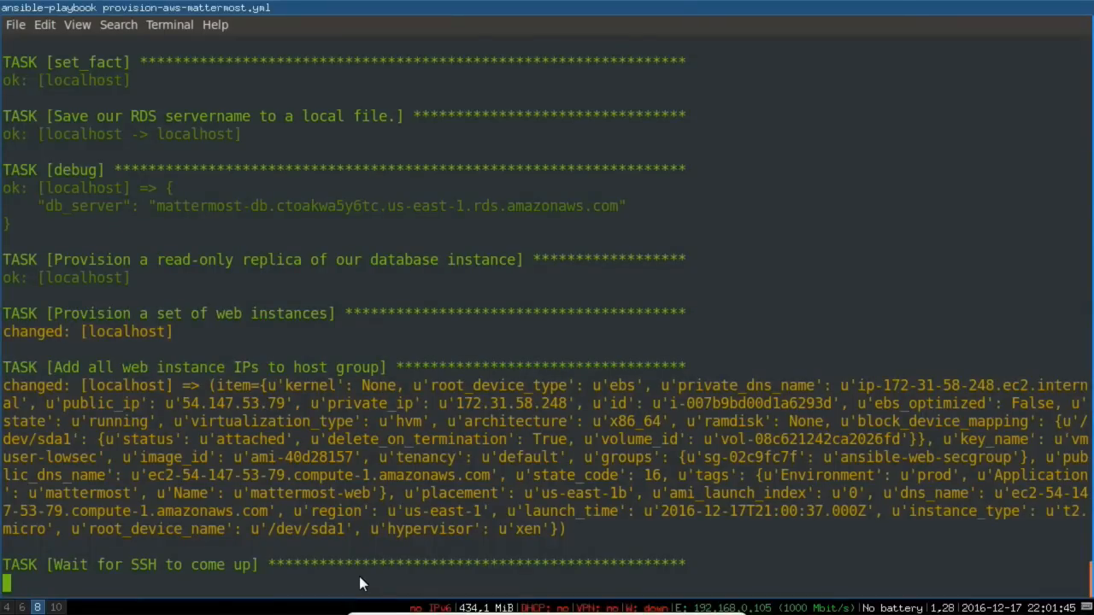
Follow the provisioning playbook output through the web role tasks and nginx reload handler.
scroll(down, 3)
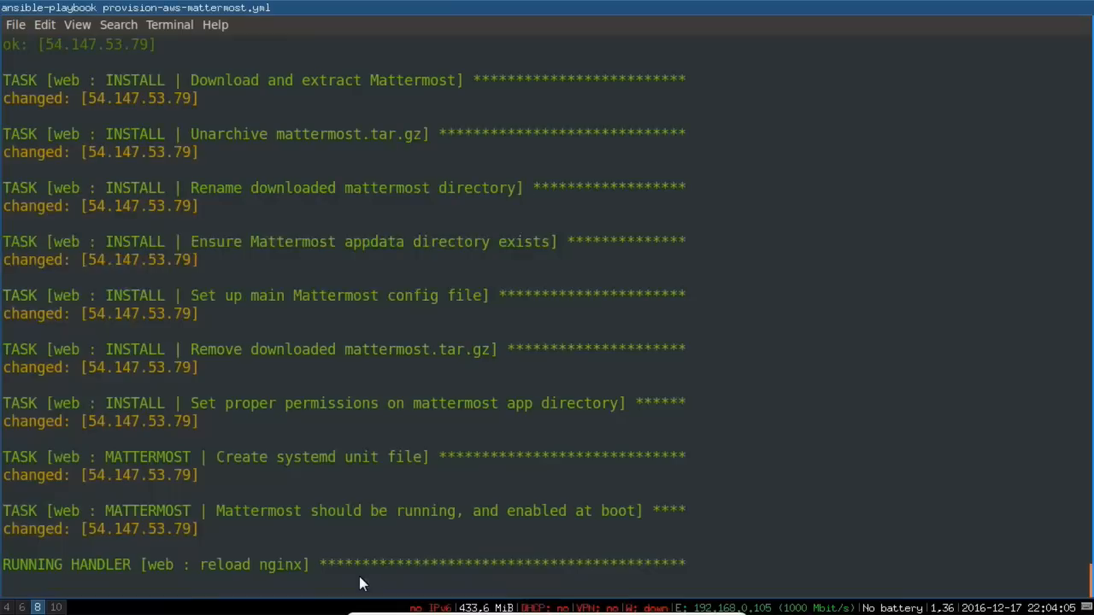
scroll(down, 3)
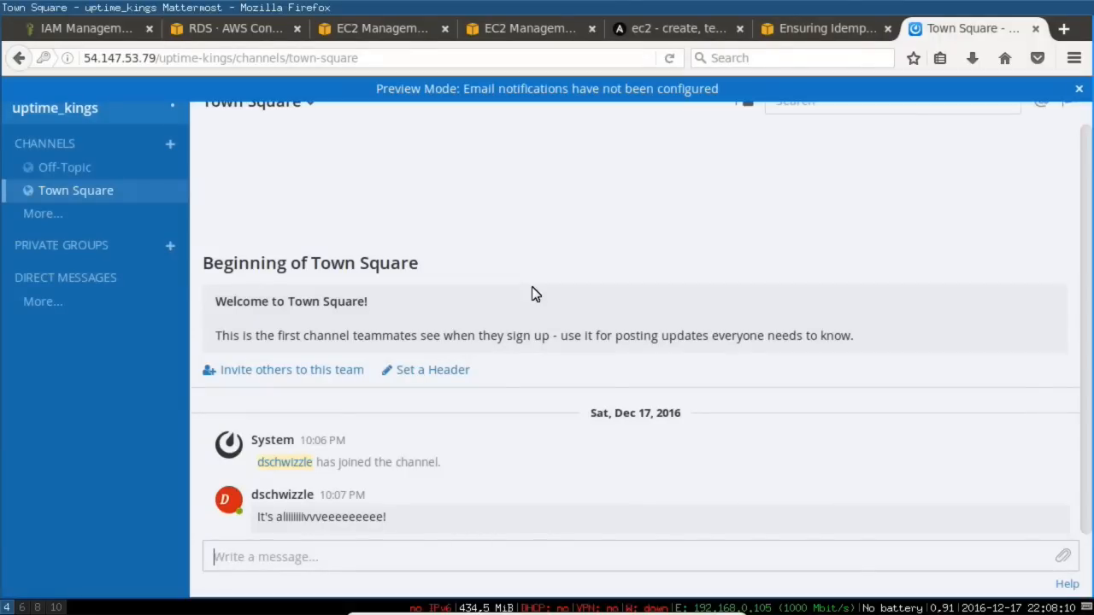
Check the available mattermost-db RDS instance, then the ansible-web-secgroup outbound rules.
click(234, 28)
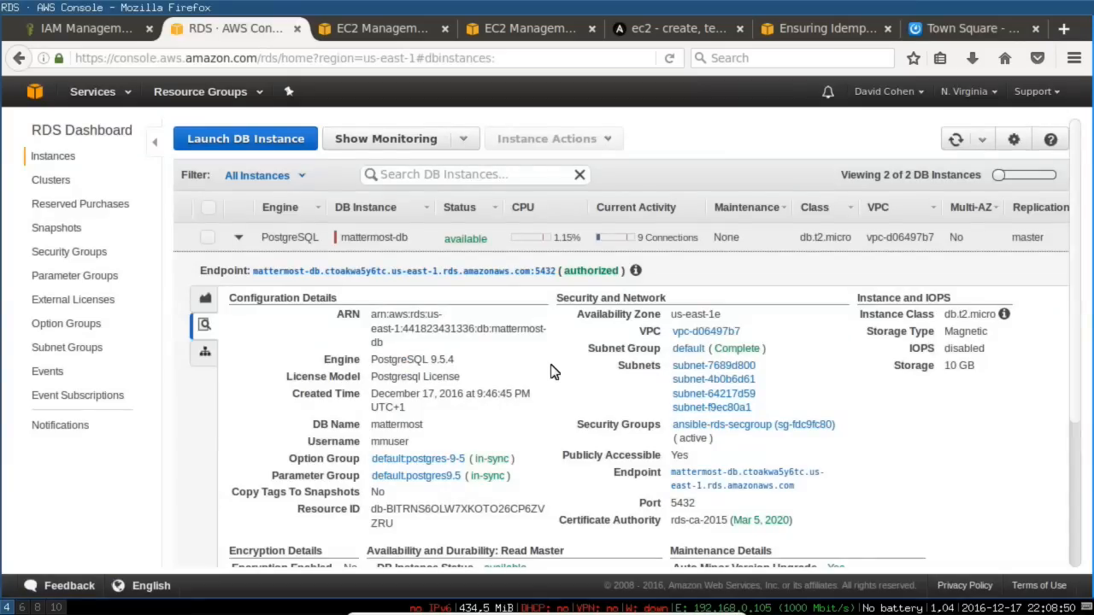
click(527, 28)
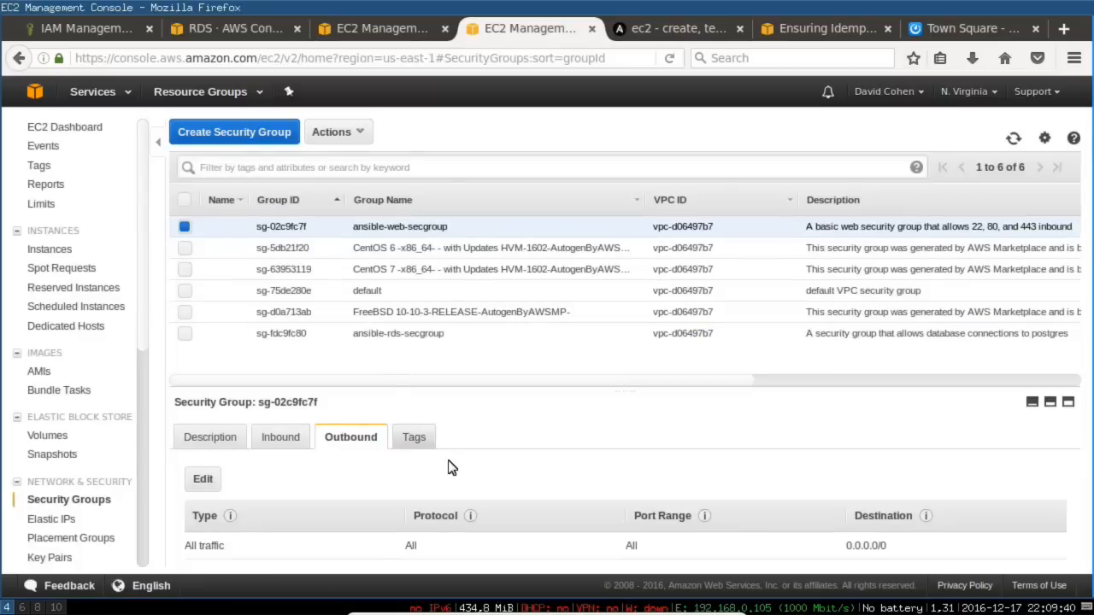